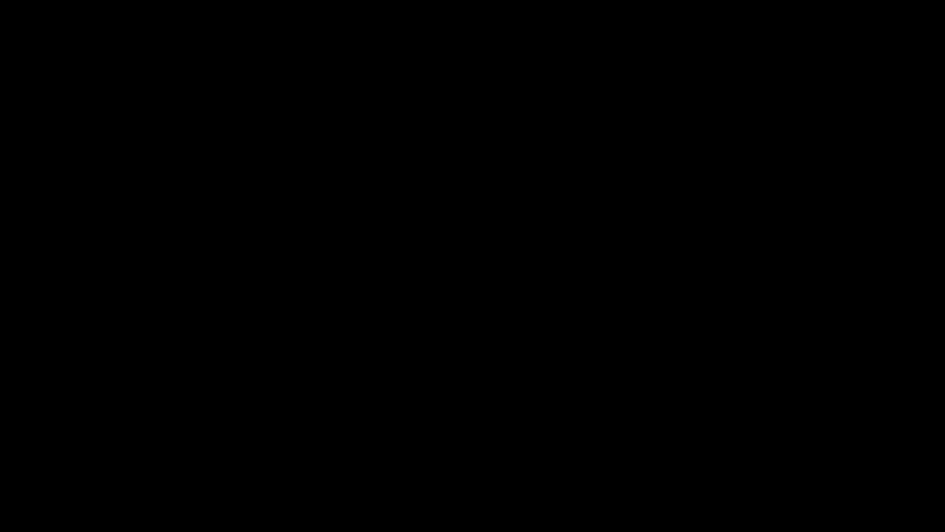
text(J'aij)
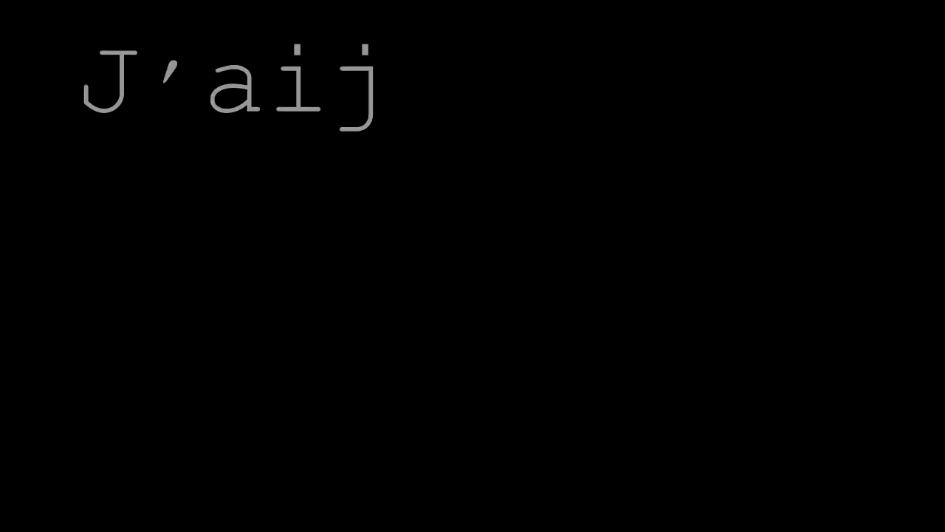